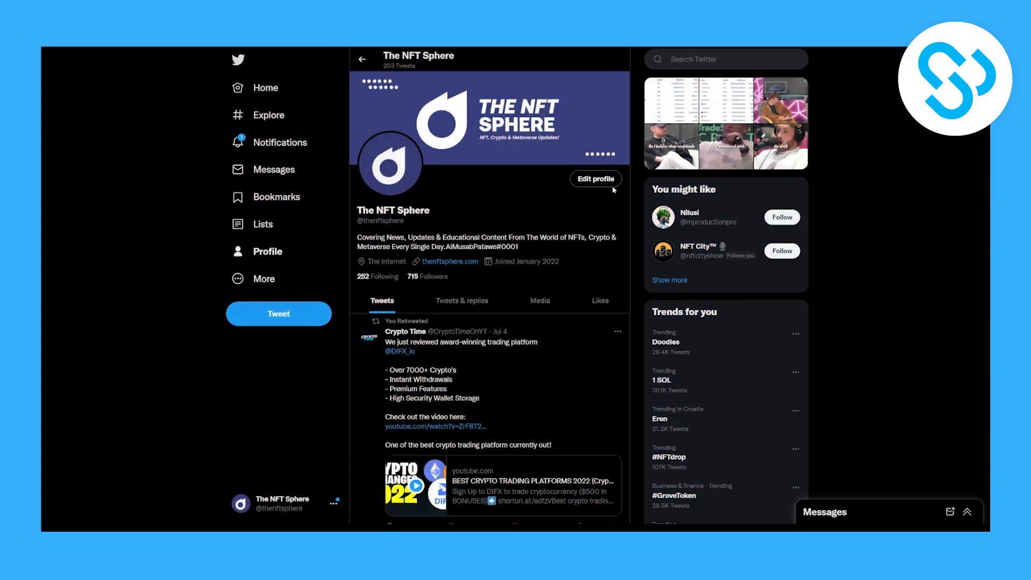
- Open the Edit profile dialog, then scroll the ITGeared article down to its quick answer
click(595, 178)
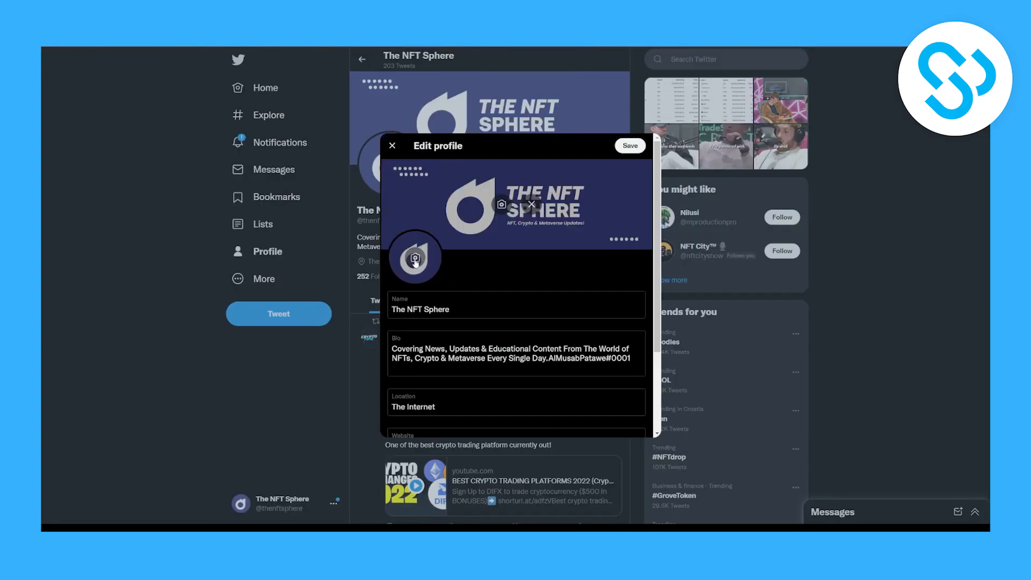
mouse_move(415, 257)
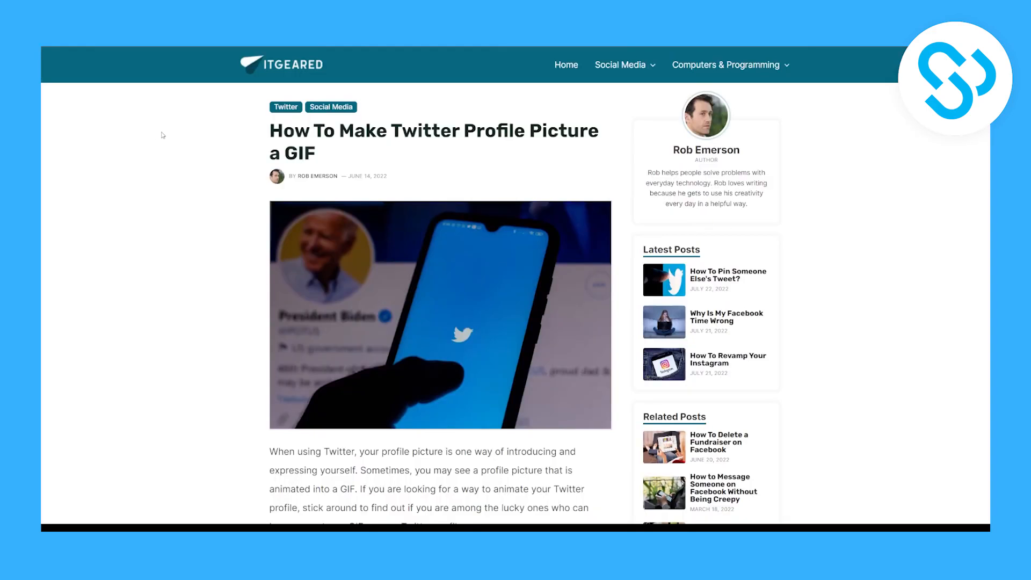
scroll(down, 3)
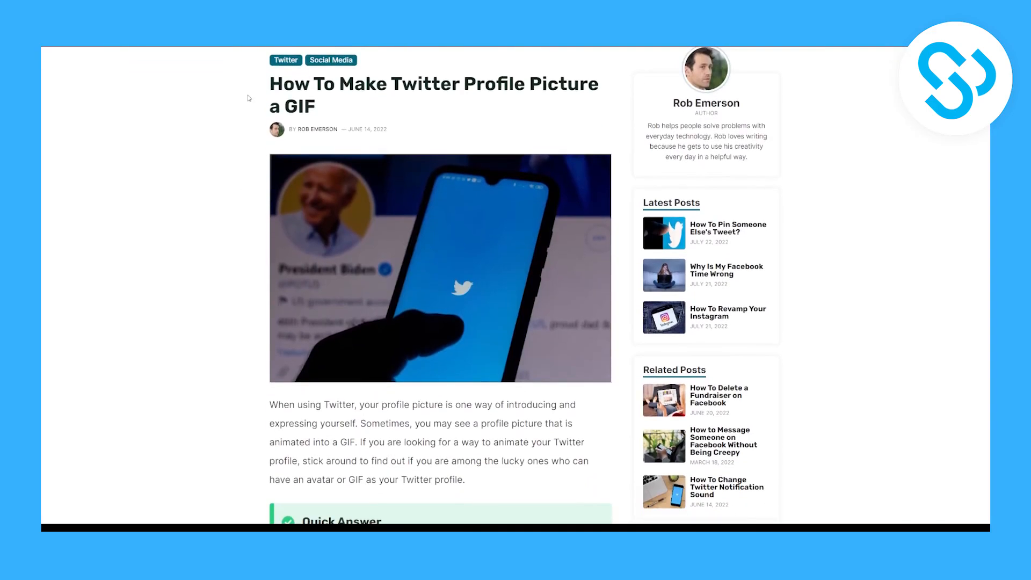
mouse_move(249, 149)
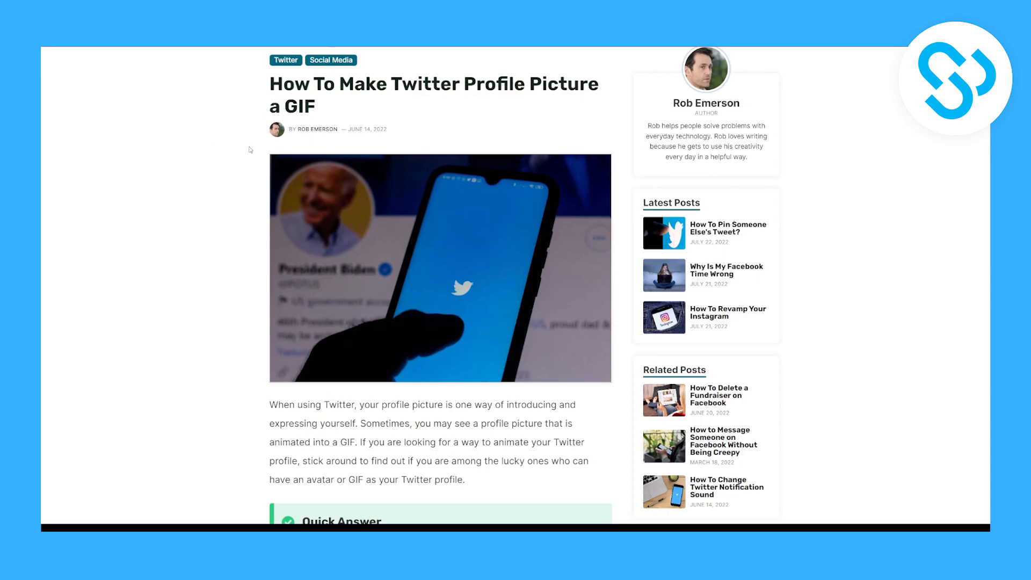
scroll(down, 3)
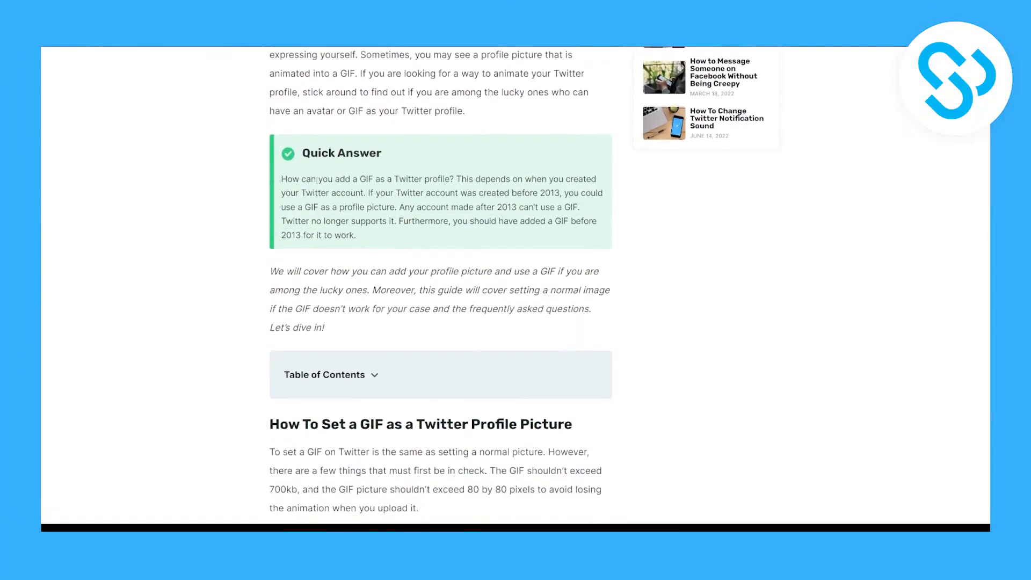
- Scroll to the section 'How To Set a GIF as a Twitter Profile Picture' with size limits and six steps
scroll(up, 3)
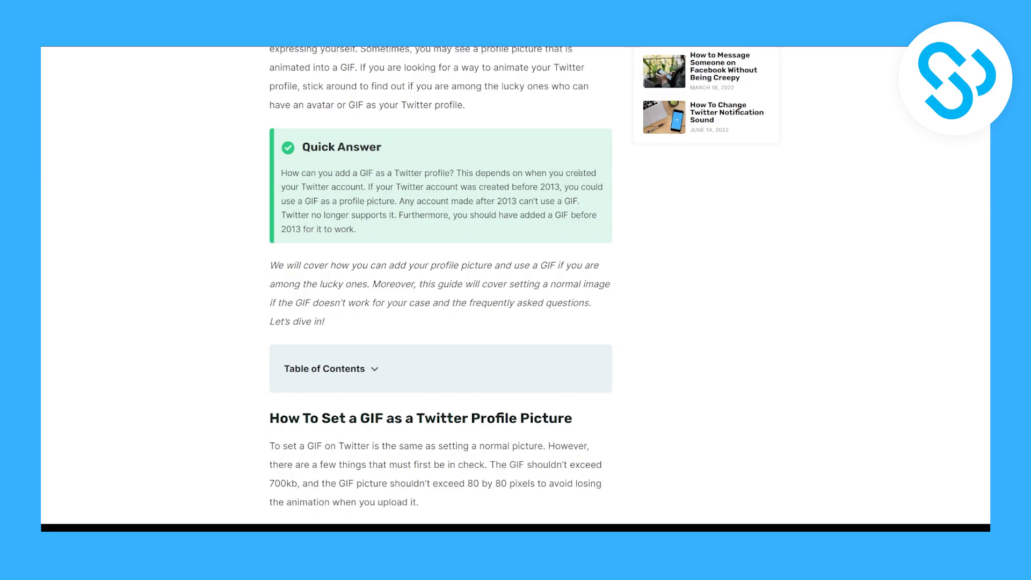
scroll(down, 3)
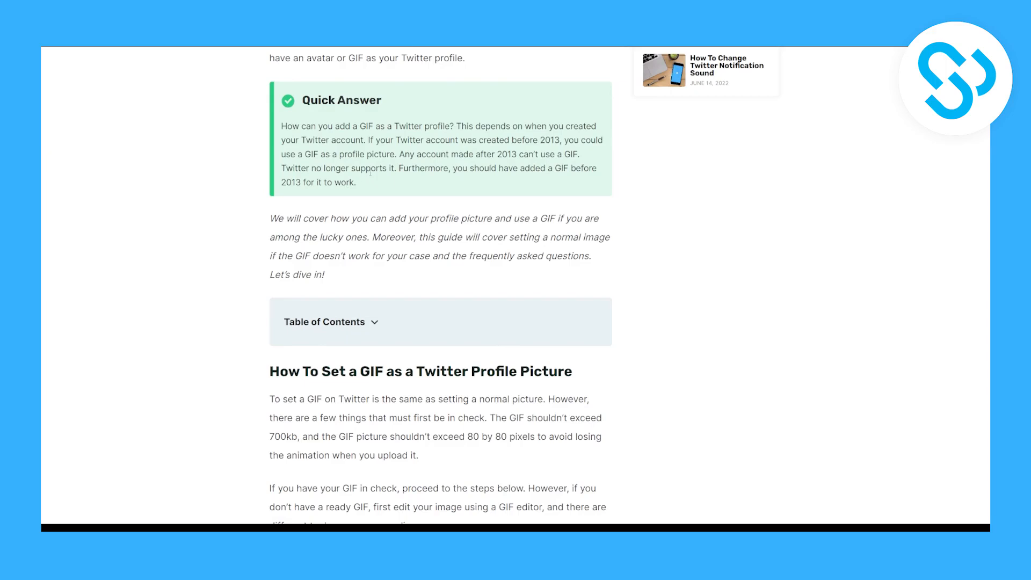
scroll(up, 3)
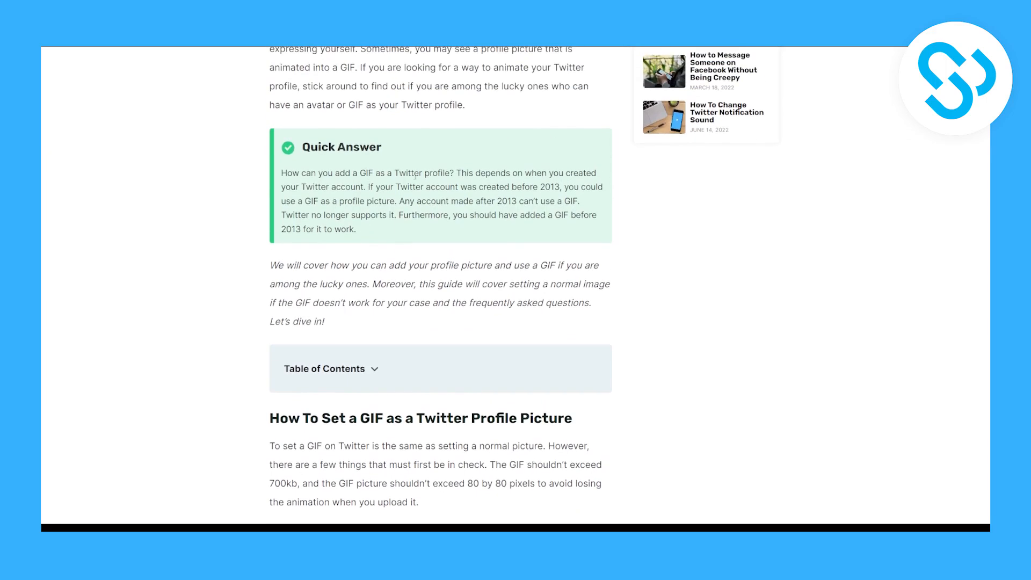
mouse_move(340, 159)
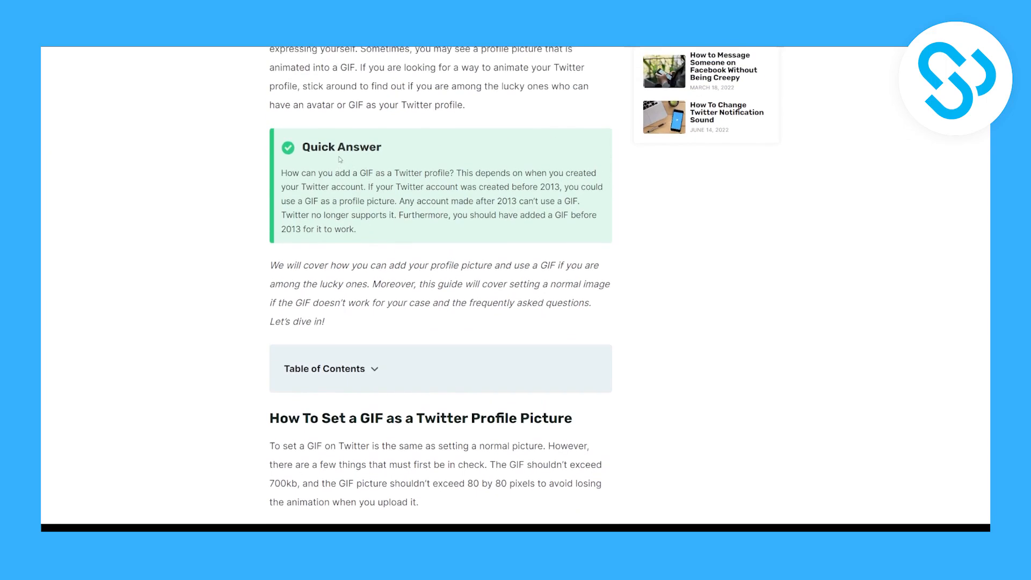
scroll(down, 3)
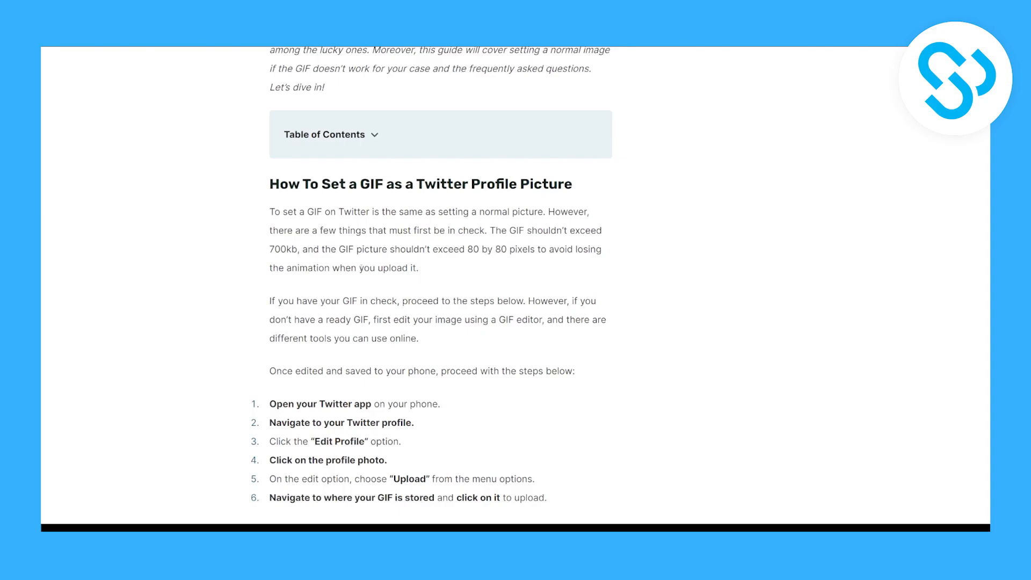
scroll(up, 3)
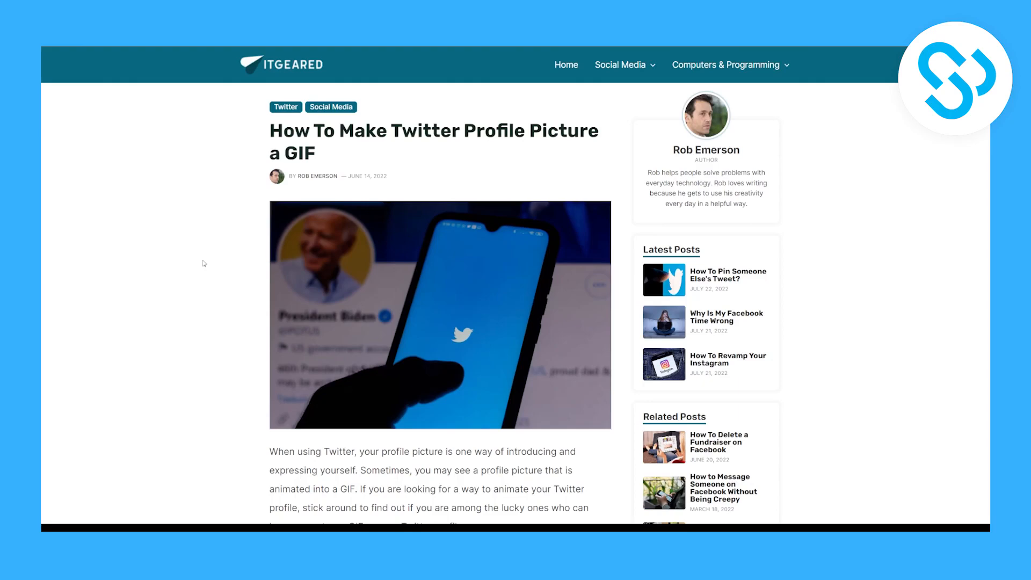
mouse_move(201, 159)
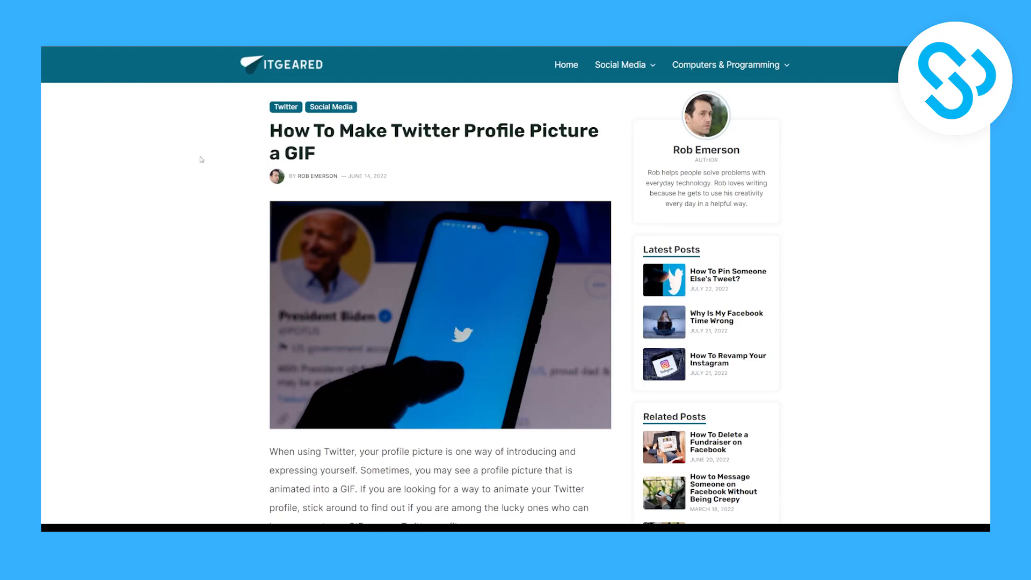
mouse_move(141, 221)
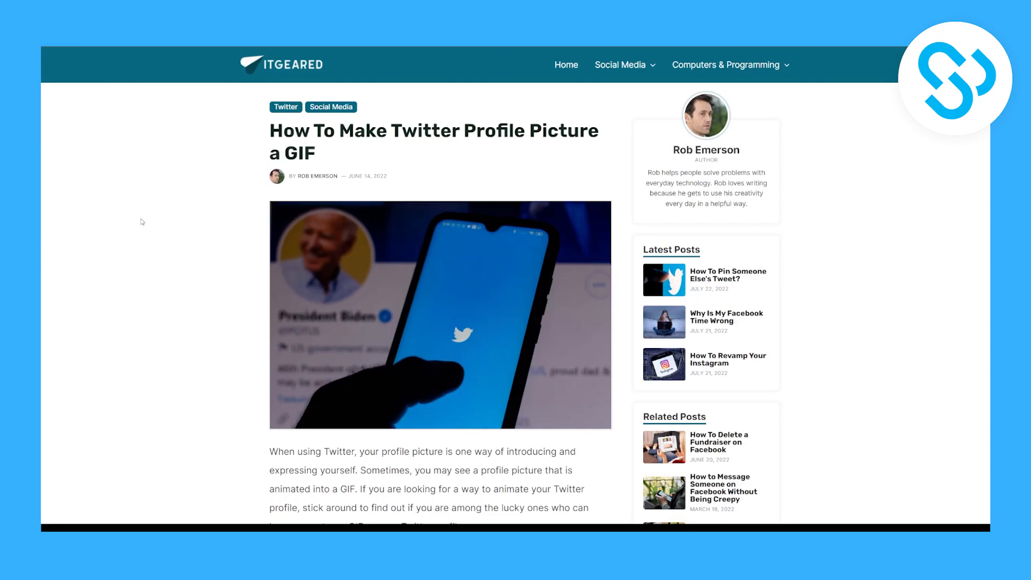